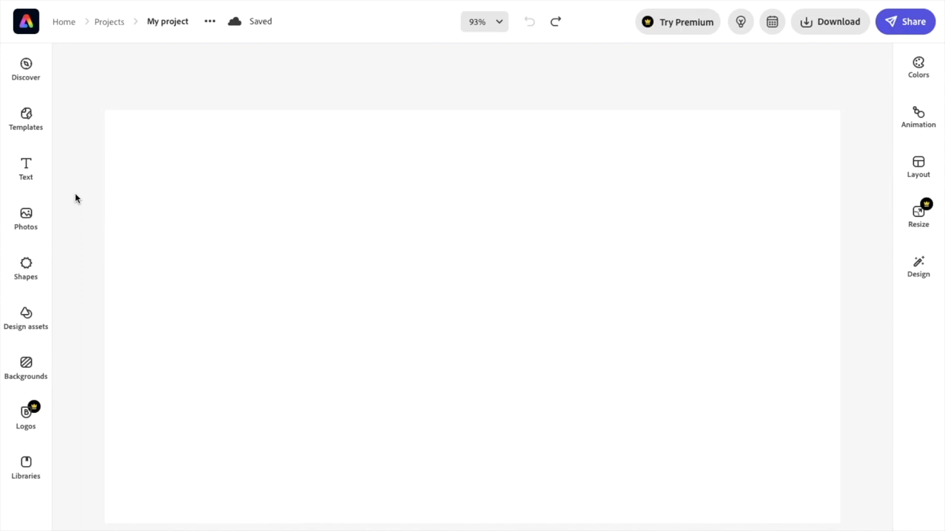
Show the Photos panel with stock results beside the blank canvas
{"action": "left_click", "coordinate": [25, 218]}
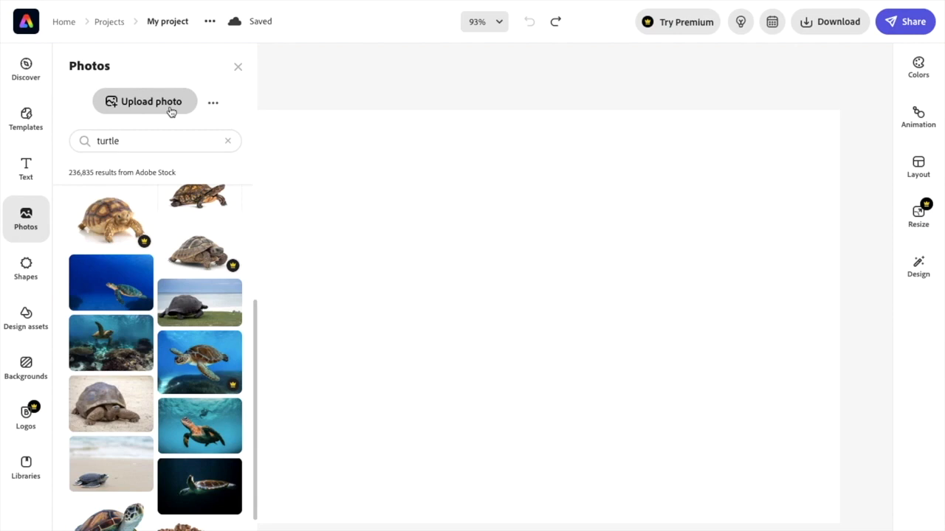
{"action": "mouse_move", "coordinate": [100, 345]}
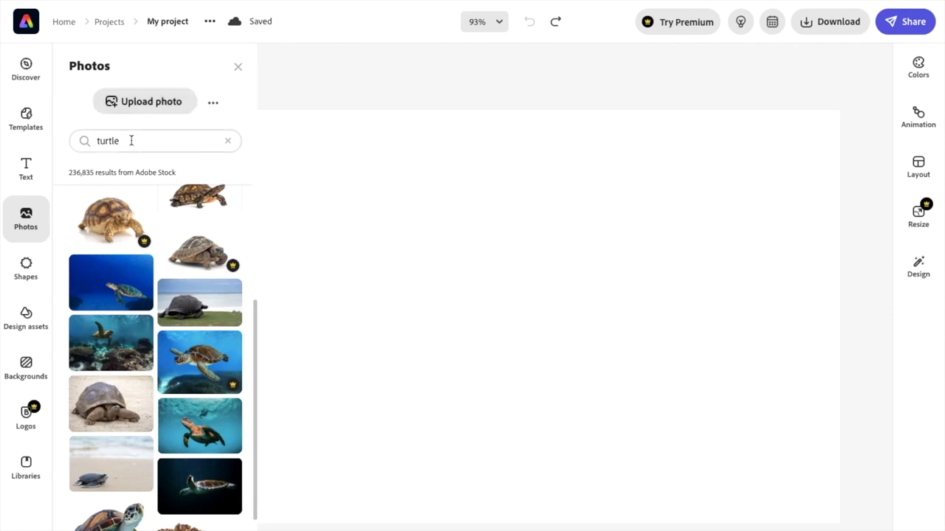
Search stock photos for 'deer' and add the grazing fawn photo to the canvas
{"action": "double_click", "coordinate": [107, 142]}
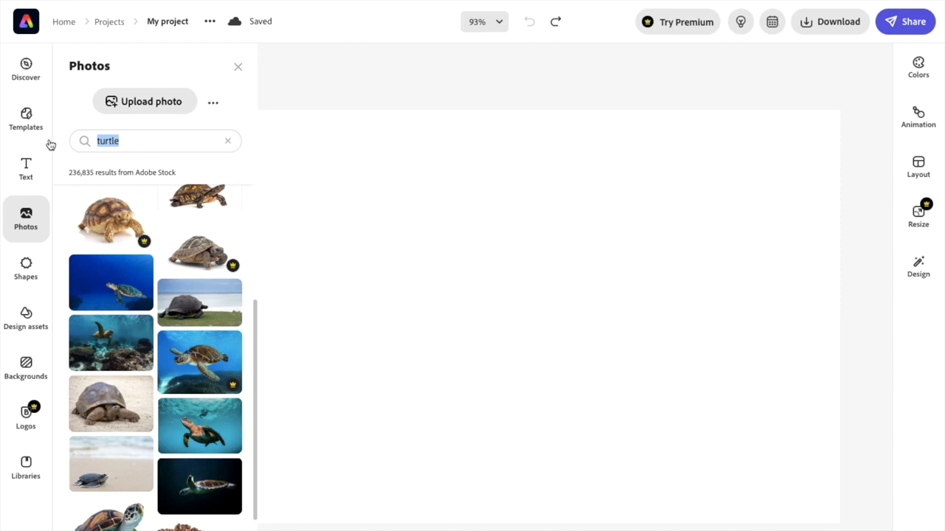
{"action": "type", "text": "deer"}
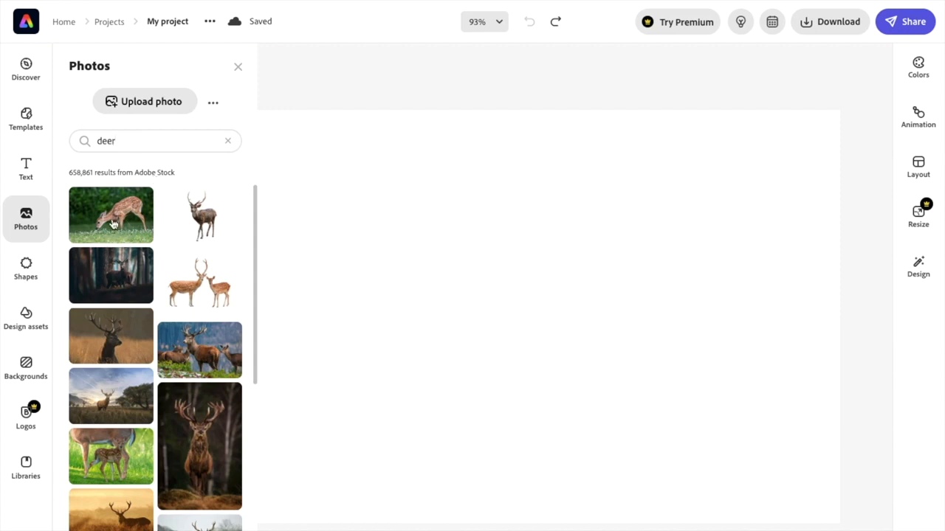
{"action": "left_click", "coordinate": [110, 215]}
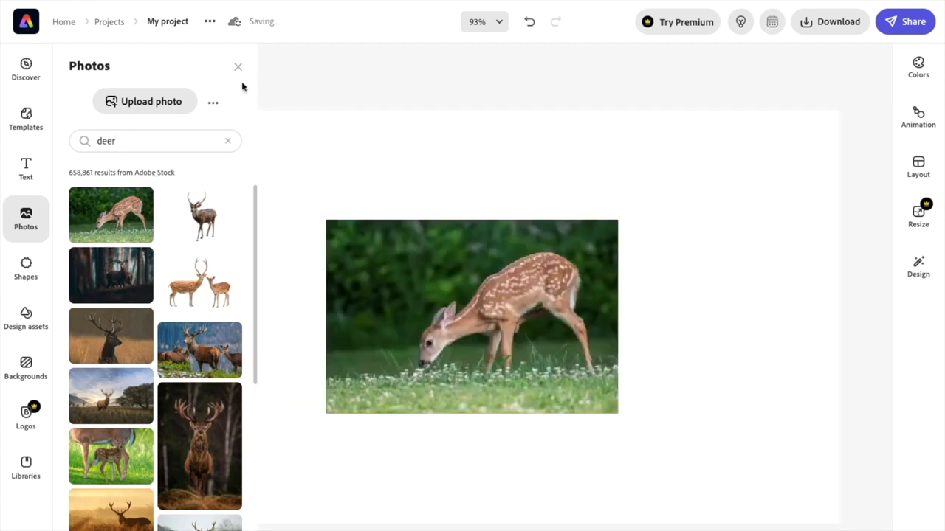
Select the fawn photo, enlarge it and enter Crop & Shape mode
{"action": "left_click", "coordinate": [238, 67]}
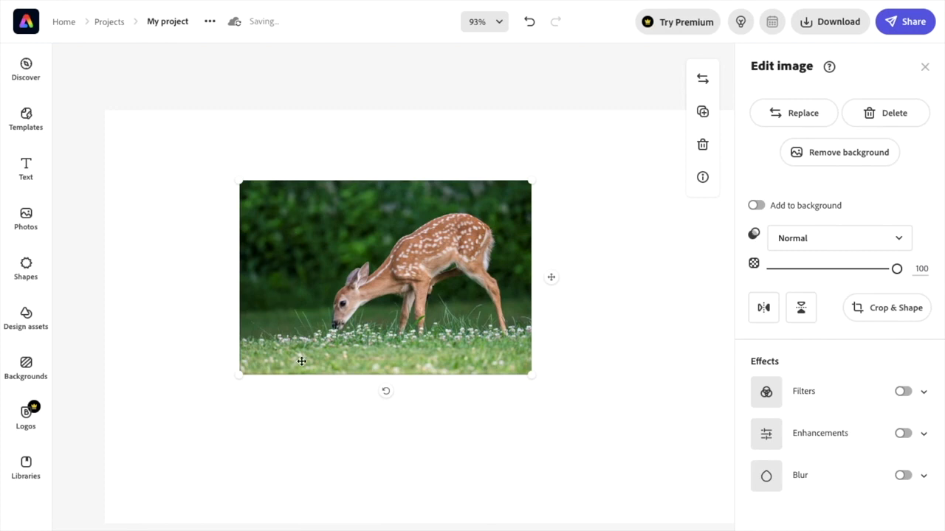
{"action": "mouse_move", "coordinate": [537, 365]}
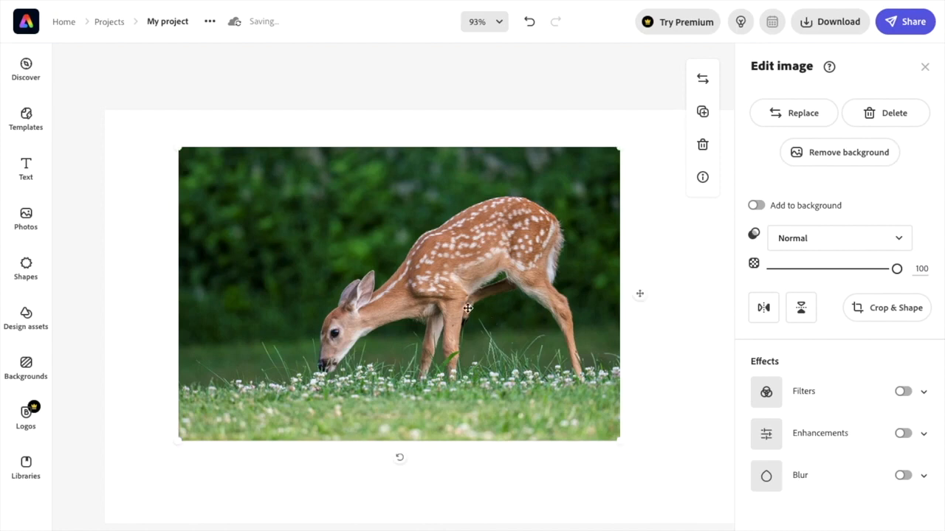
{"action": "mouse_move", "coordinate": [555, 301]}
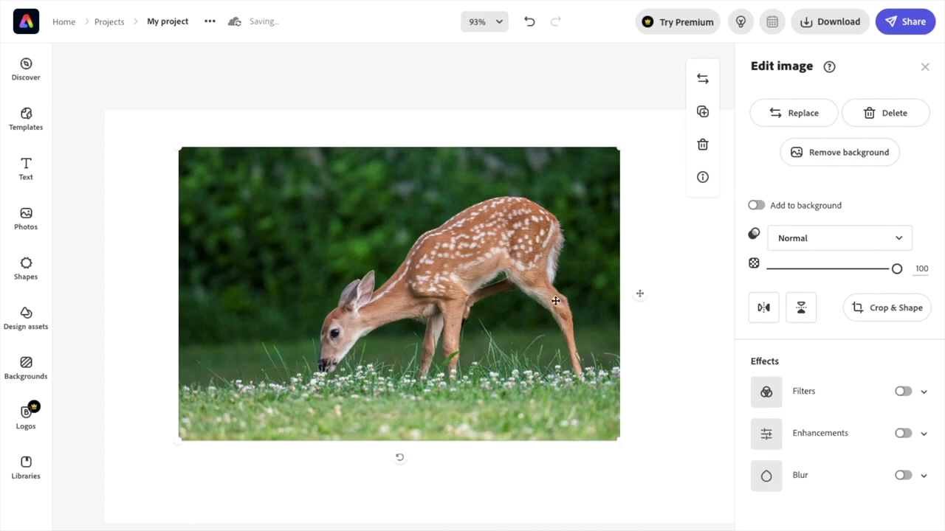
{"action": "mouse_move", "coordinate": [859, 151]}
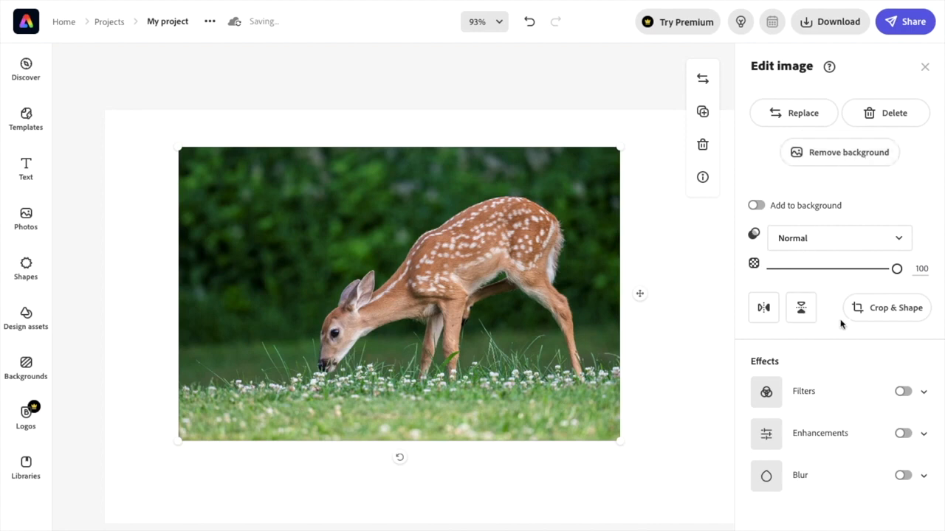
{"action": "mouse_move", "coordinate": [886, 313]}
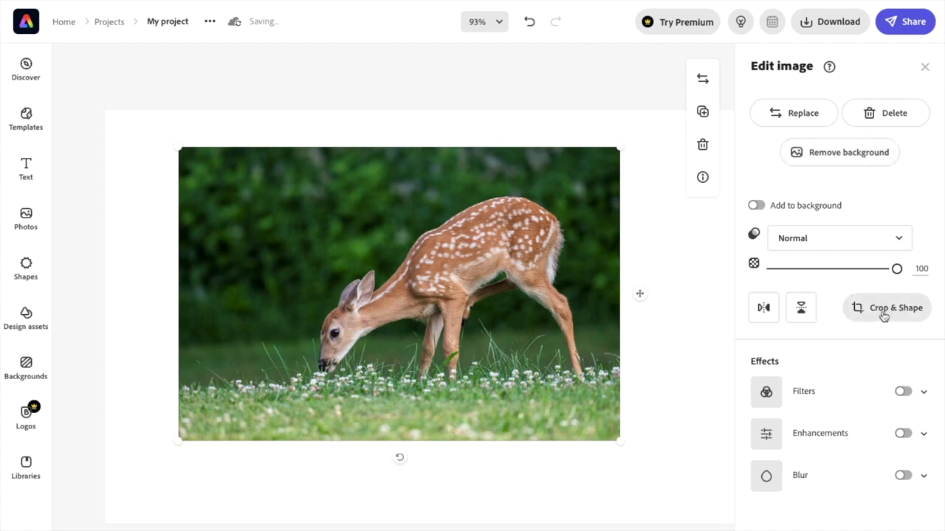
{"action": "left_click", "coordinate": [886, 308]}
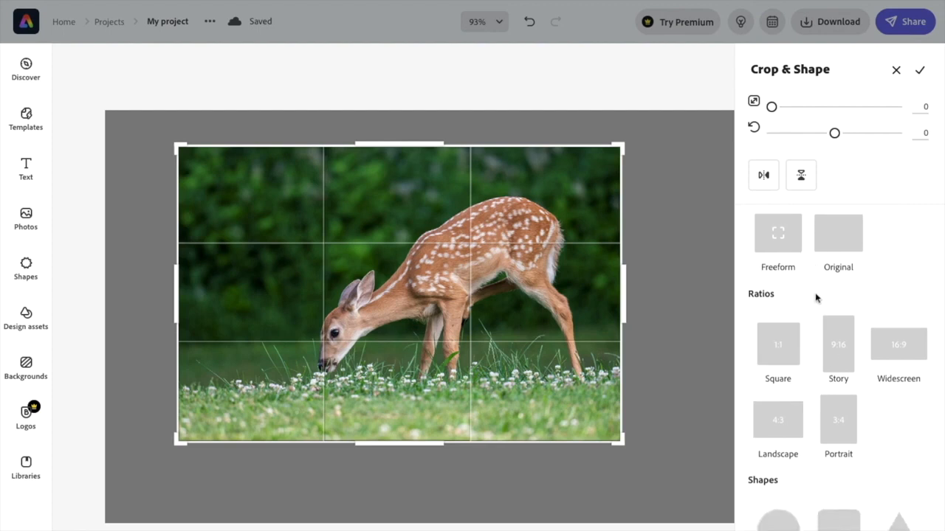
Scroll through the freeform, original, ratio and shape crop presets
{"action": "scroll", "scroll_direction": "down", "scroll_amount": 3}
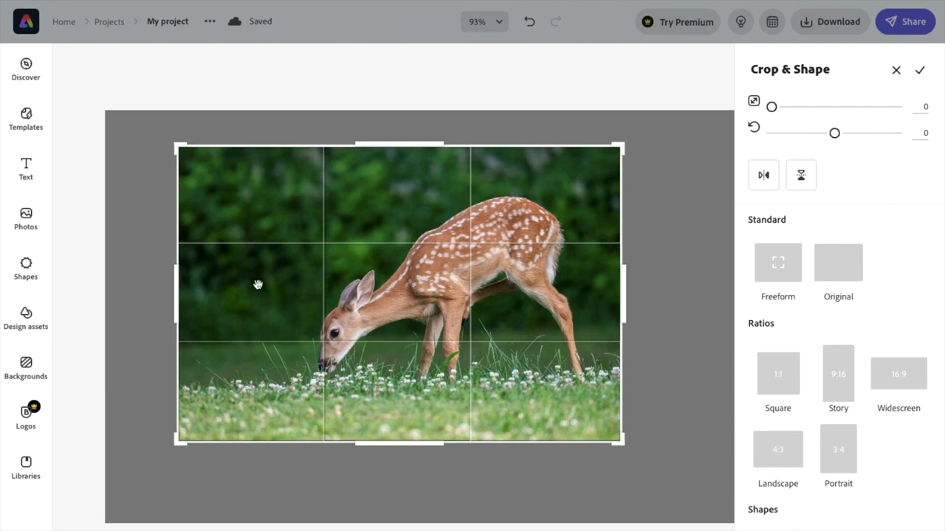
Drag the crop edges inward on the left, top, right and bottom to frame the fawn
{"action": "left_click_drag", "start_coordinate": [178, 292], "coordinate": [297, 301]}
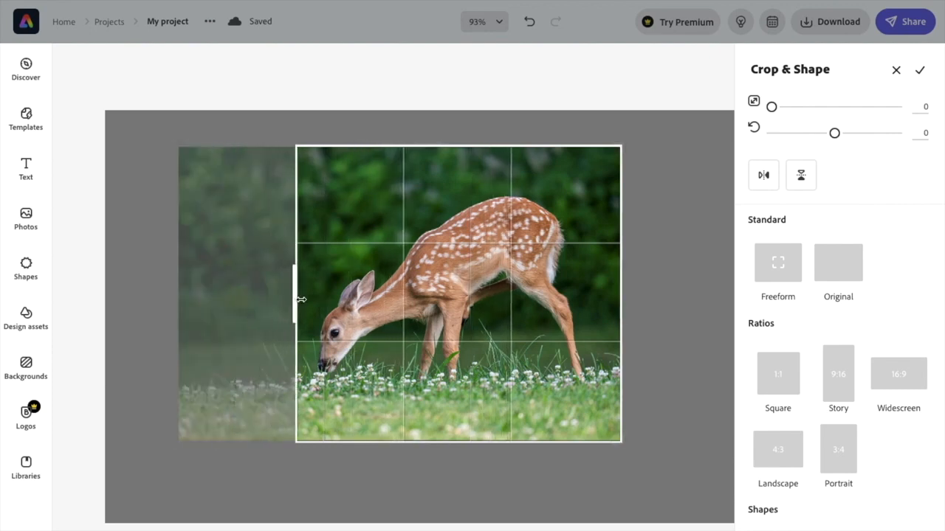
{"action": "left_click_drag", "start_coordinate": [294, 298], "coordinate": [310, 298]}
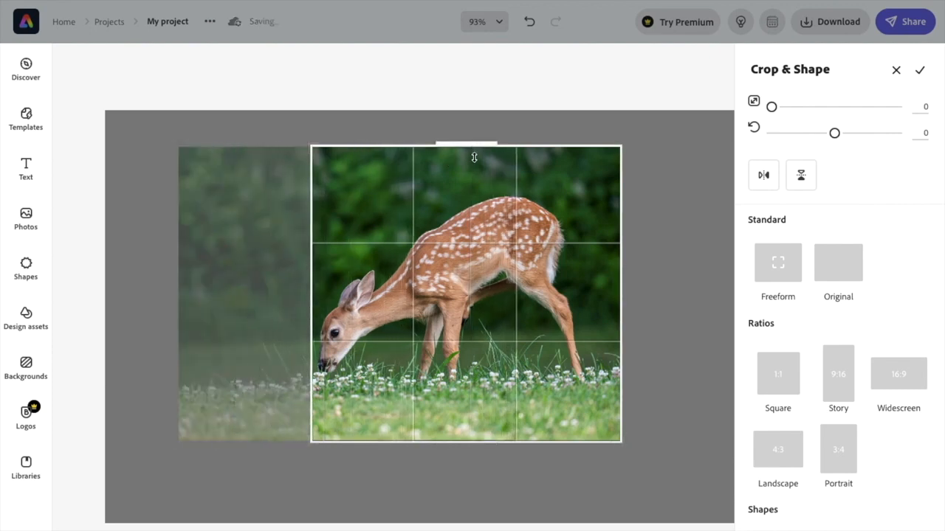
{"action": "left_click_drag", "start_coordinate": [466, 145], "coordinate": [467, 189]}
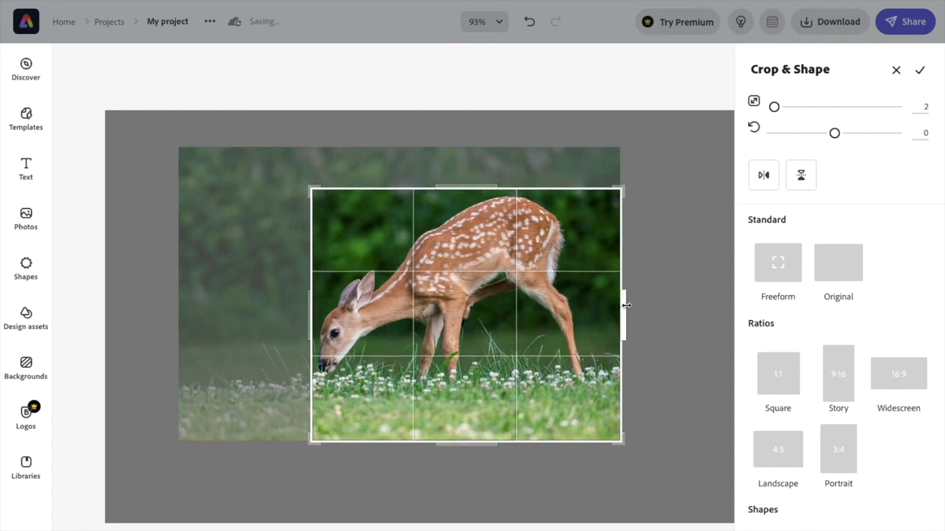
{"action": "left_click_drag", "start_coordinate": [623, 305], "coordinate": [598, 304]}
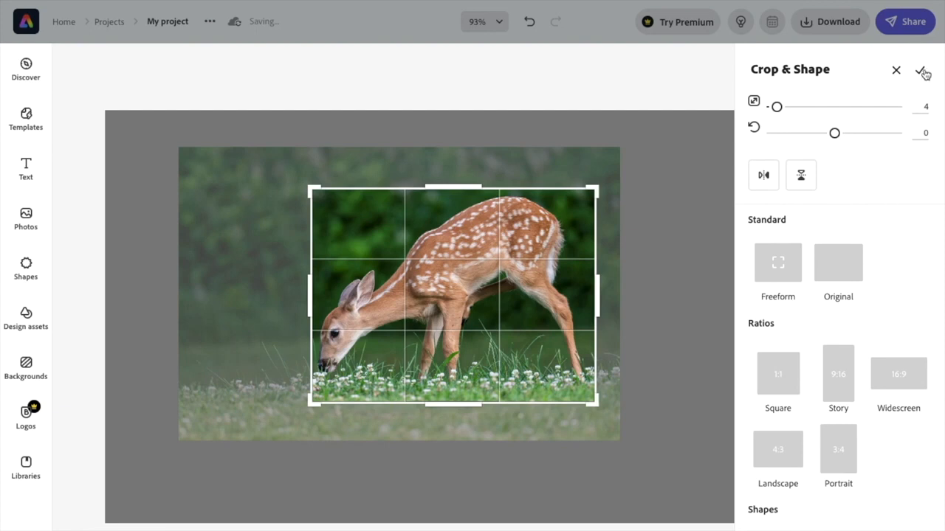
{"action": "mouse_move", "coordinate": [921, 70]}
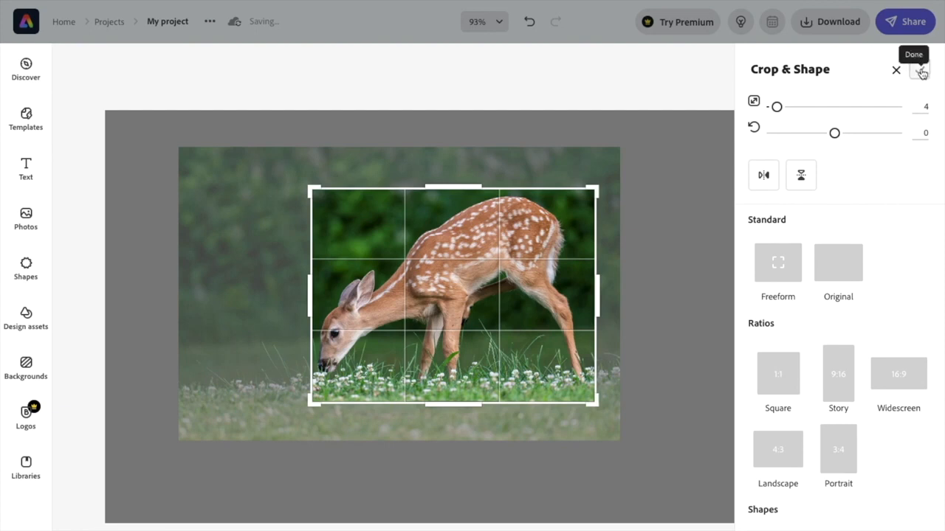
Confirm the crop with Done, leaving only the trimmed fawn photo on the canvas
{"action": "left_click", "coordinate": [921, 70]}
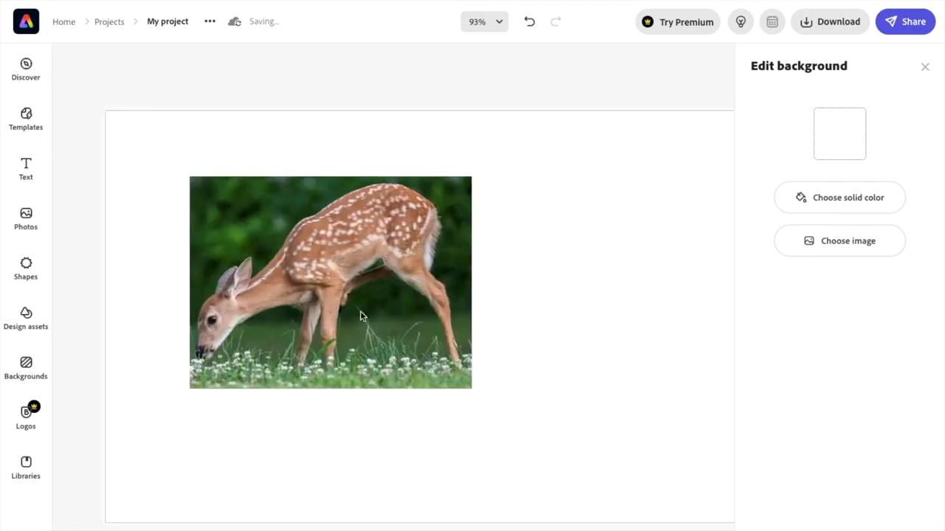
{"action": "mouse_move", "coordinate": [360, 319]}
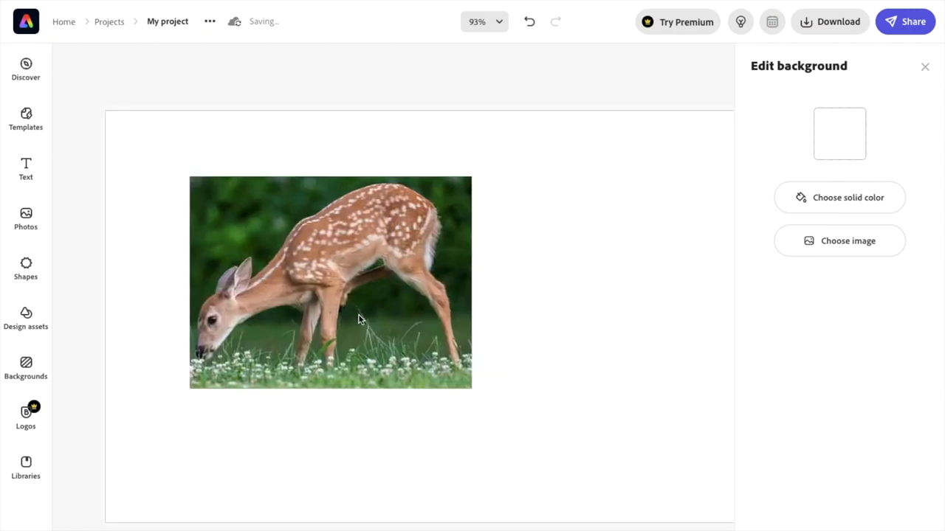